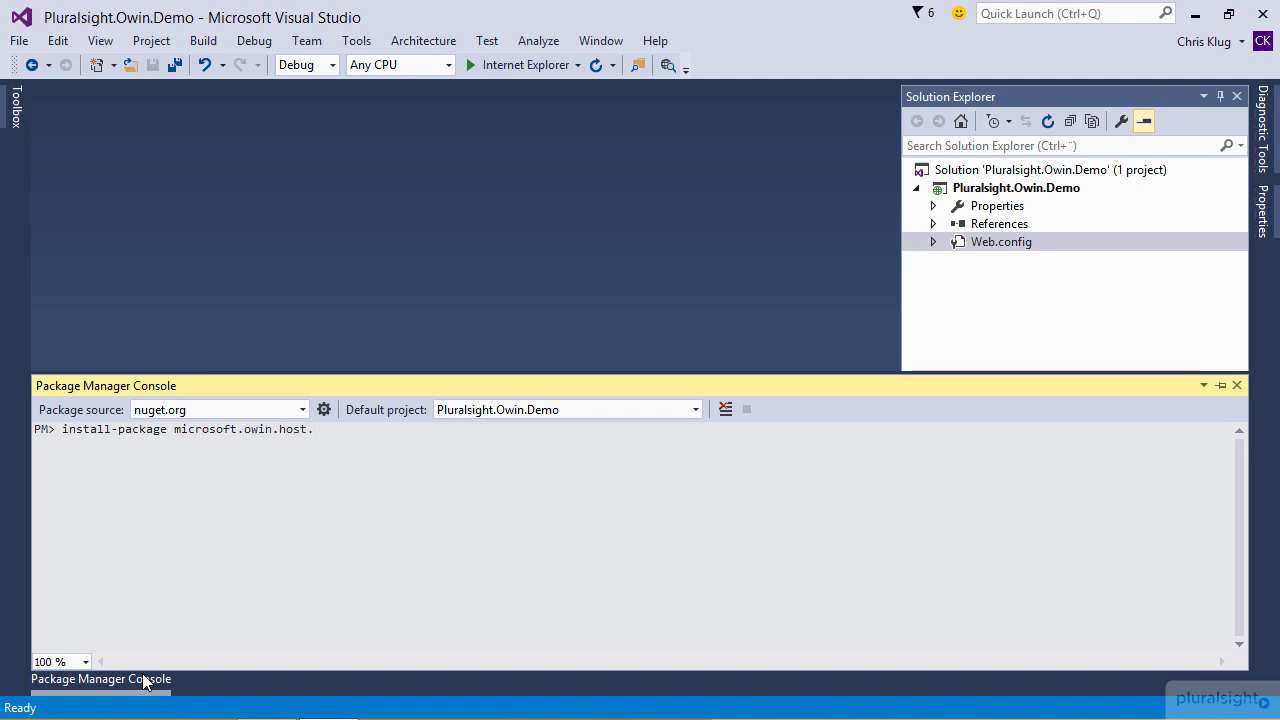
# - Run install-package microsoft.owin.host.systemweb in the Package Manager Console
pyautogui.write('systemweb')
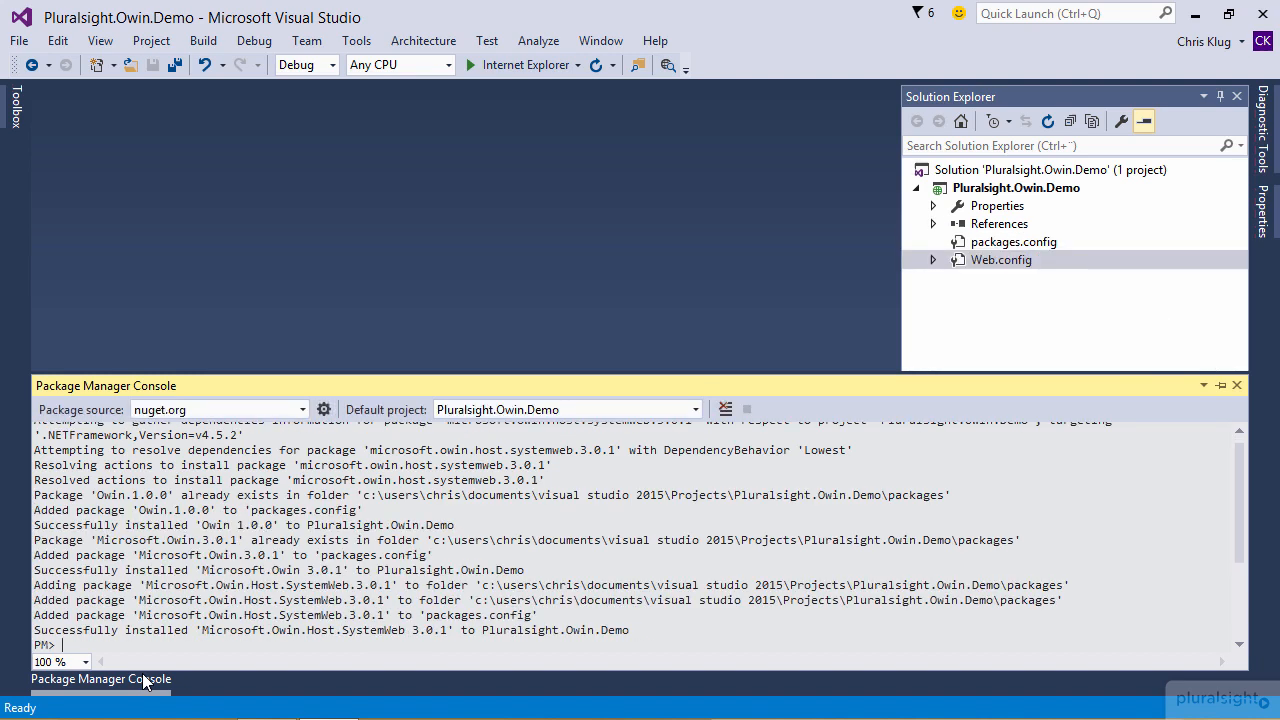
pyautogui.moveTo(768, 308)
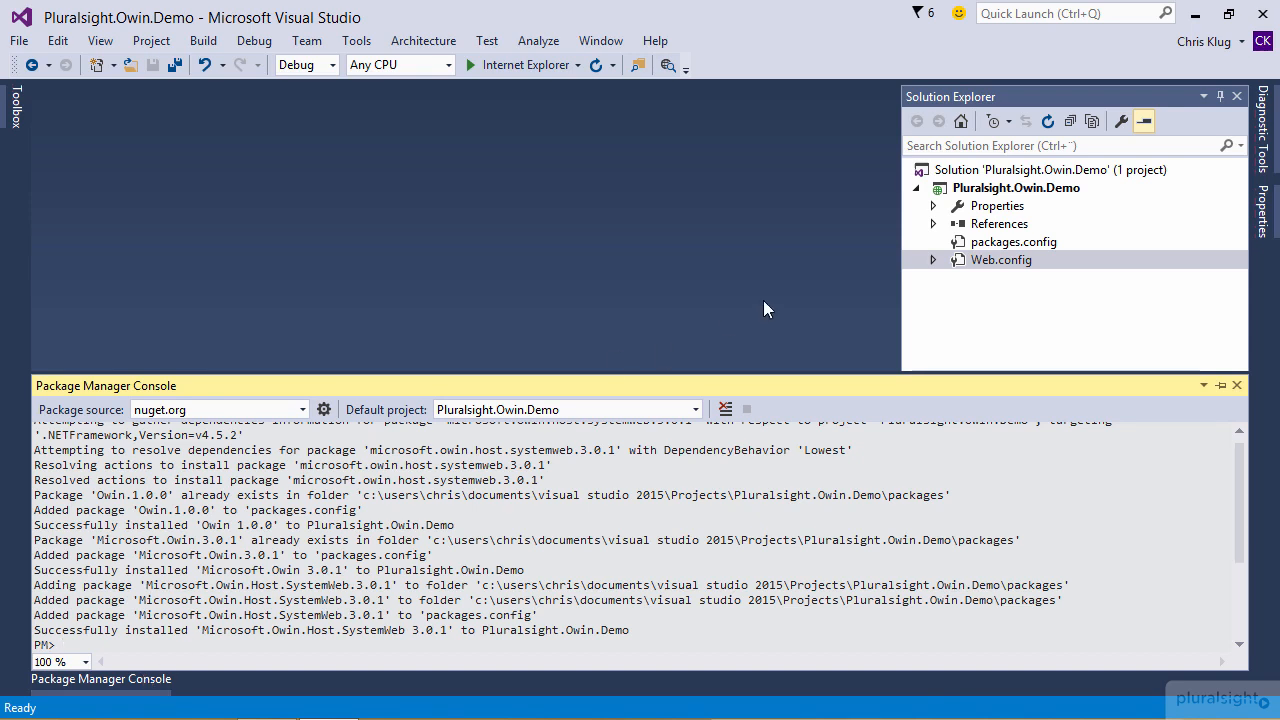
# - Collapse the Package Manager Console pane so the project file tree fills the side
pyautogui.doubleClick(1012, 240)
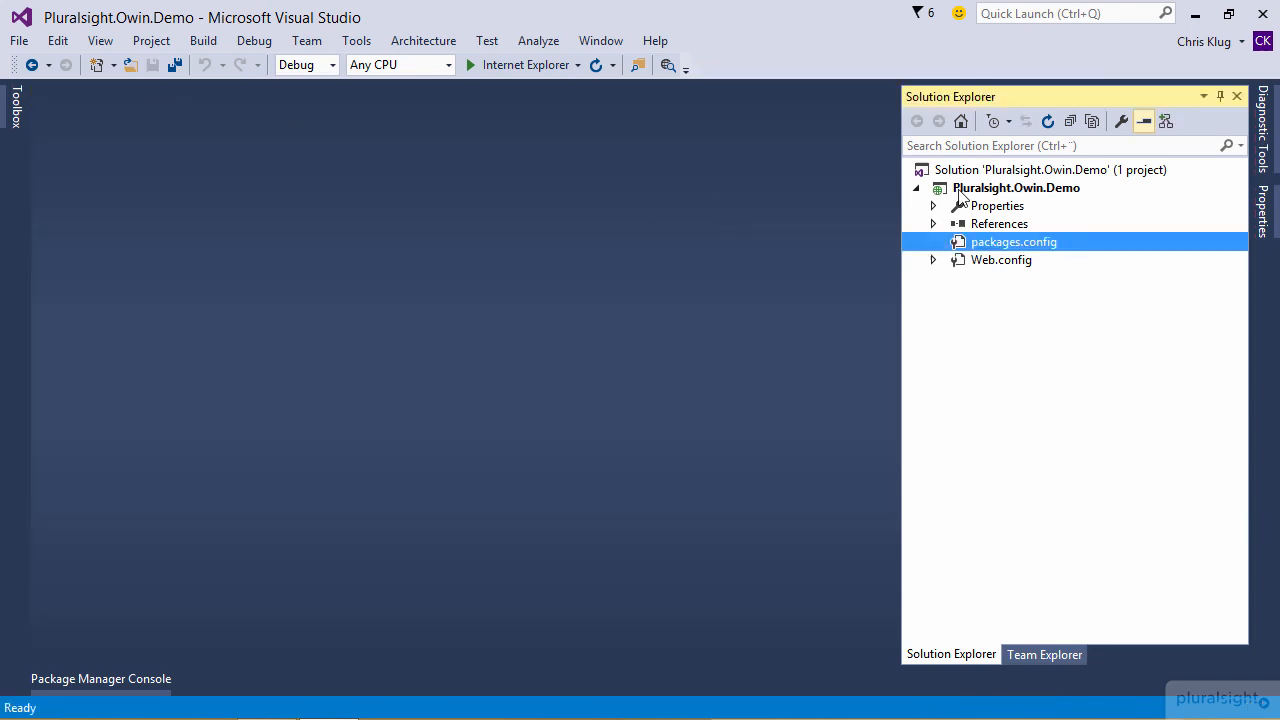
# - Add a new class named Startup to the Pluralsight.Owin.Demo project
pyautogui.rightClick(1016, 188)
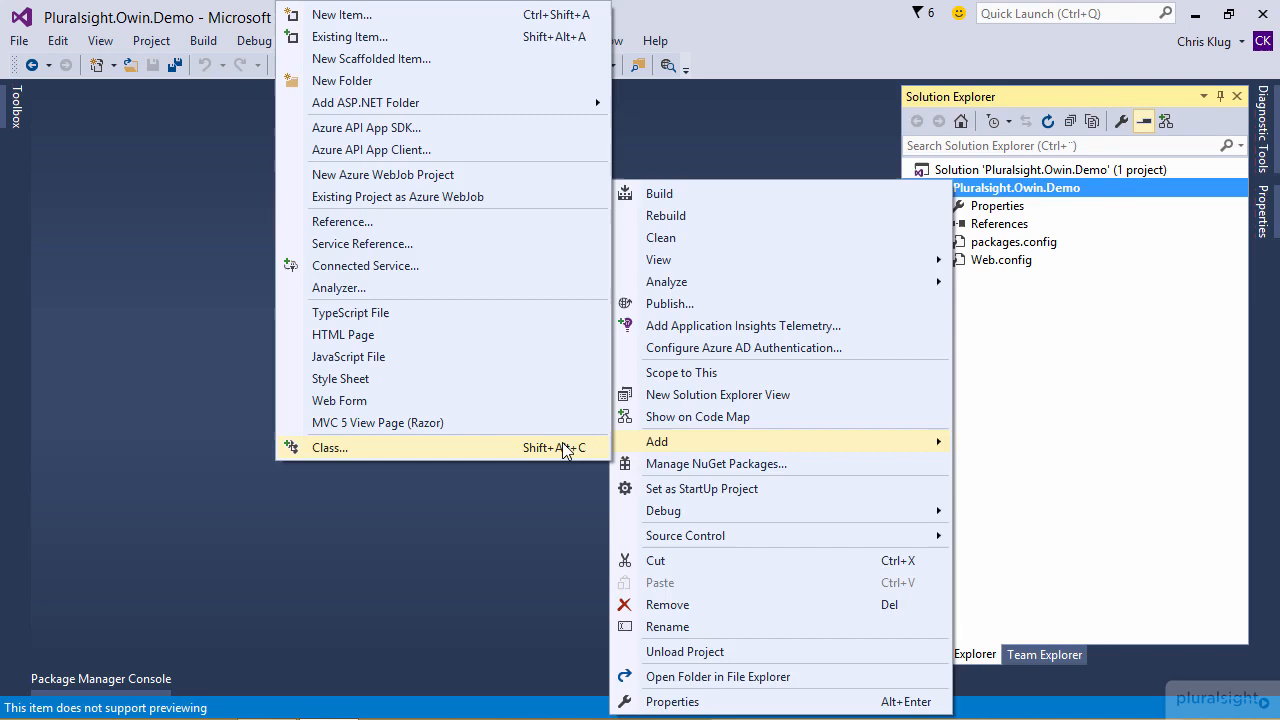
pyautogui.click(330, 448)
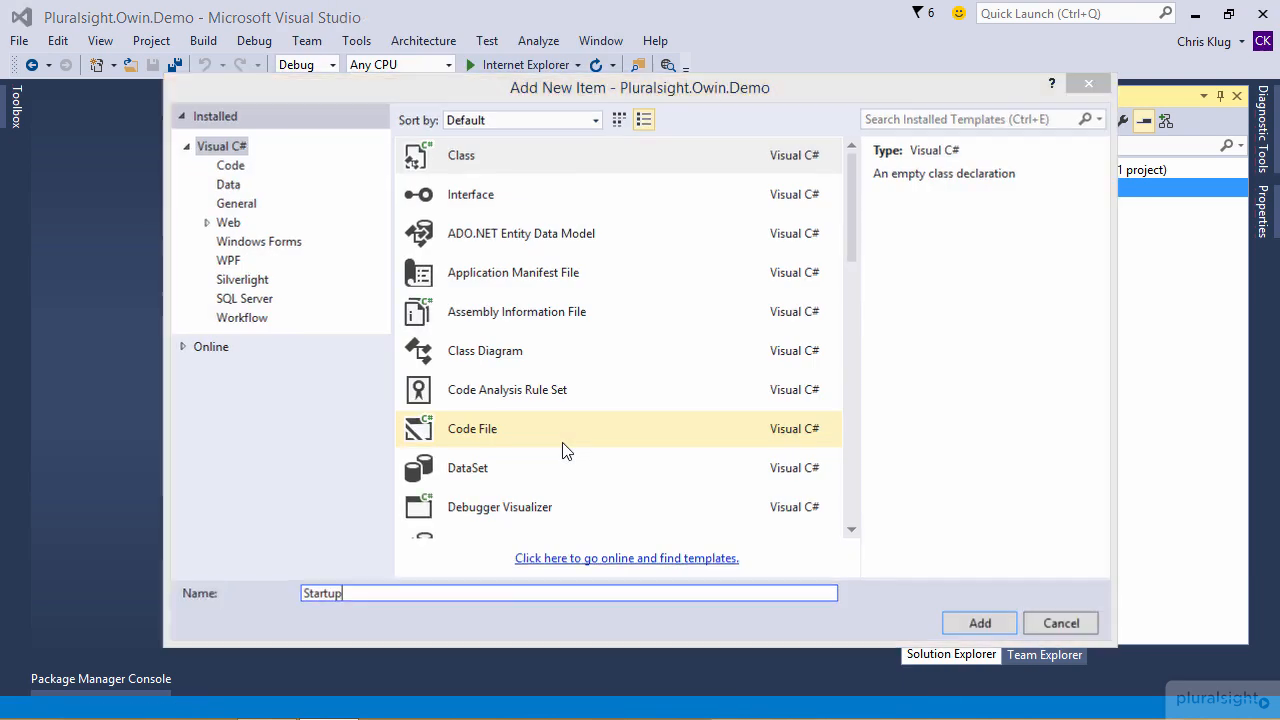
pyautogui.click(980, 624)
pyautogui.write('public static')
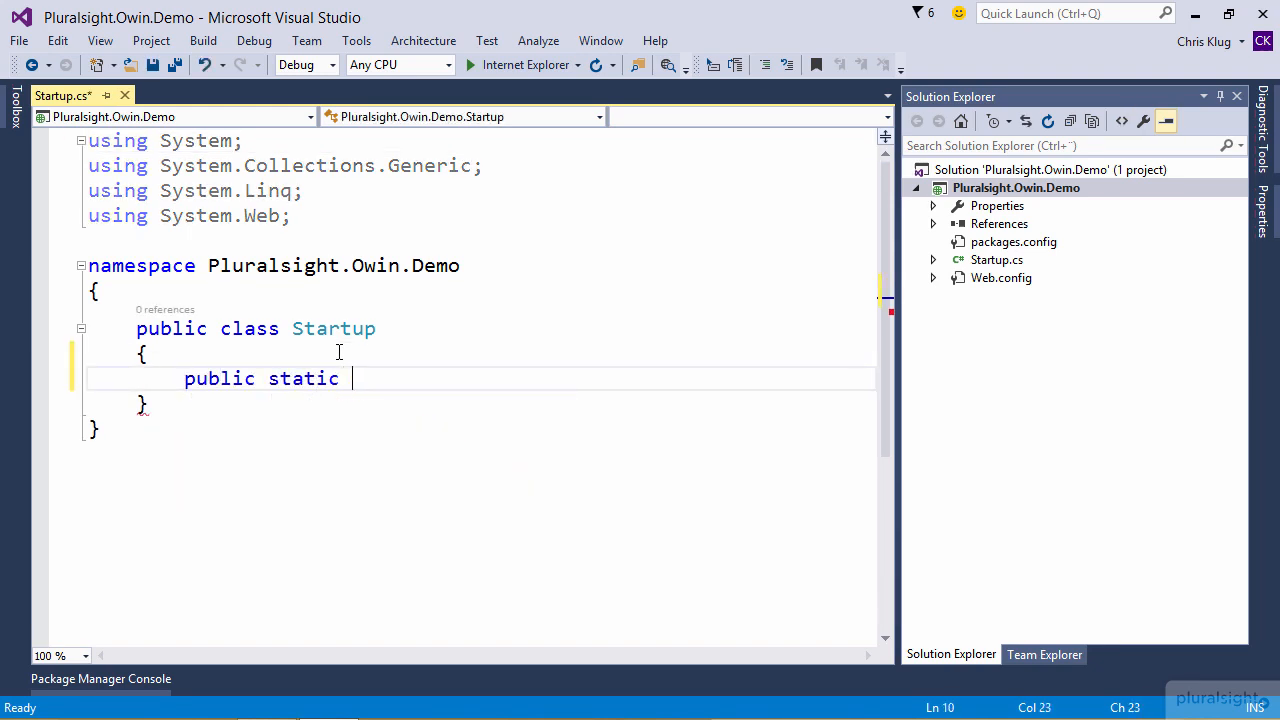
# - Write the method signature public static void Configuration(IAppBuilder app)
pyautogui.write('void Configuration(')
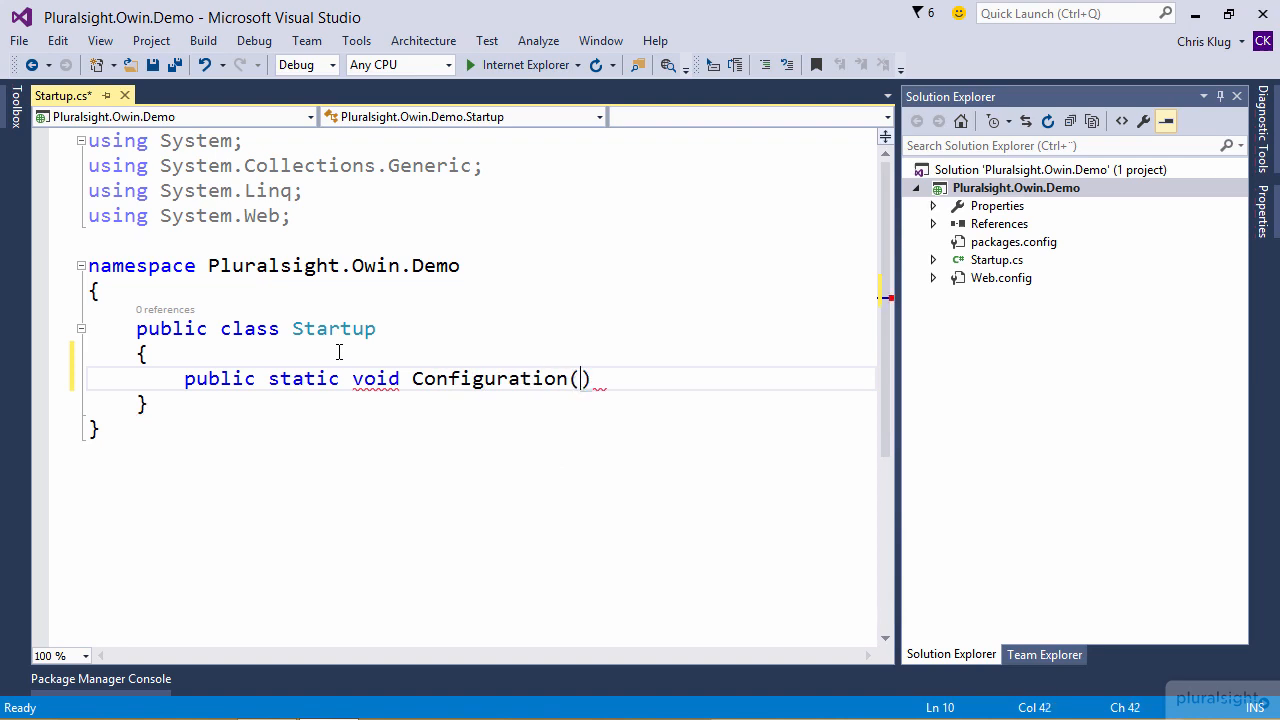
pyautogui.write('IAppBuilder')
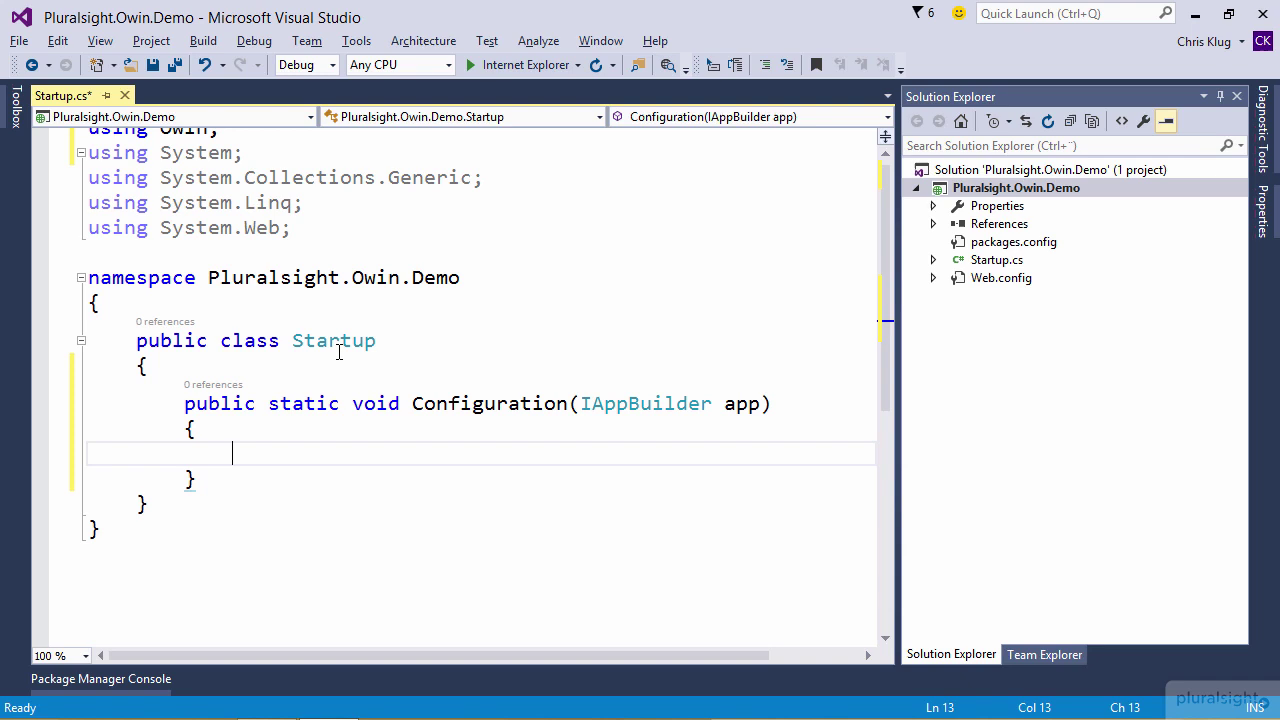
# - Register an async lambda middleware with app.Use(async (ctx, next) => { })
pyautogui.write('app.Use()')
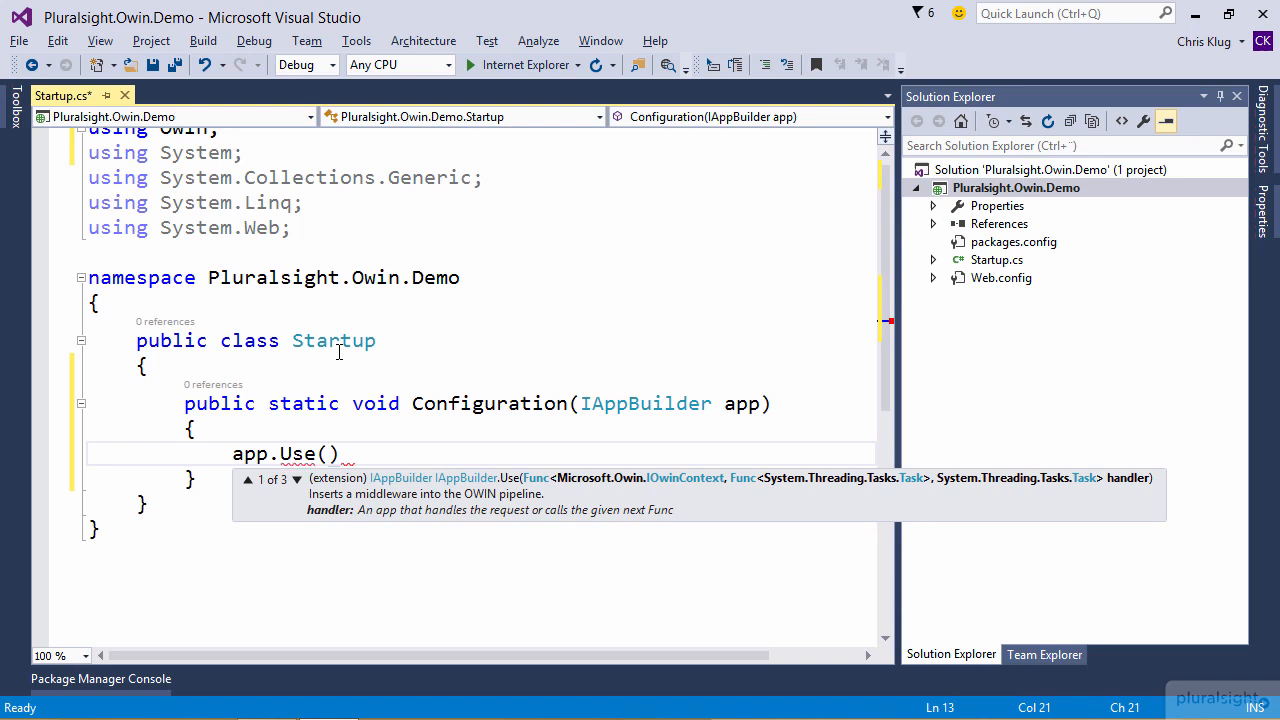
pyautogui.write('(ctx, next) =')
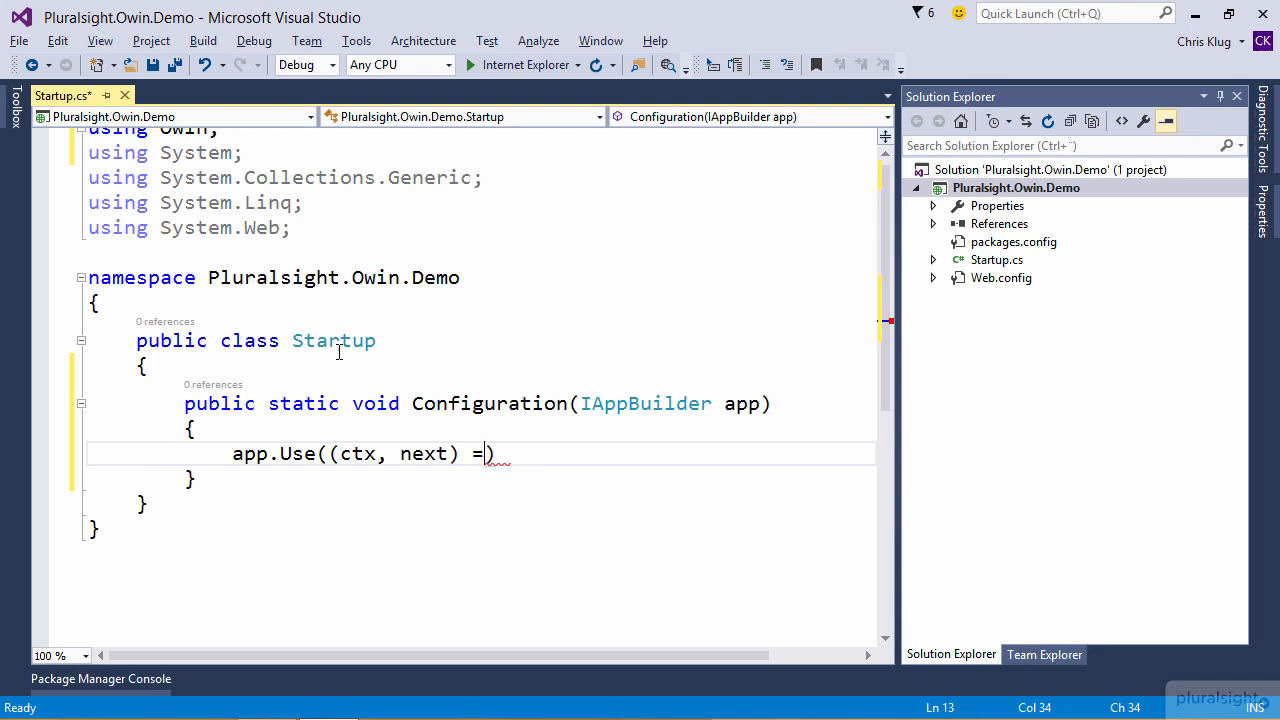
pyautogui.write('> { });')
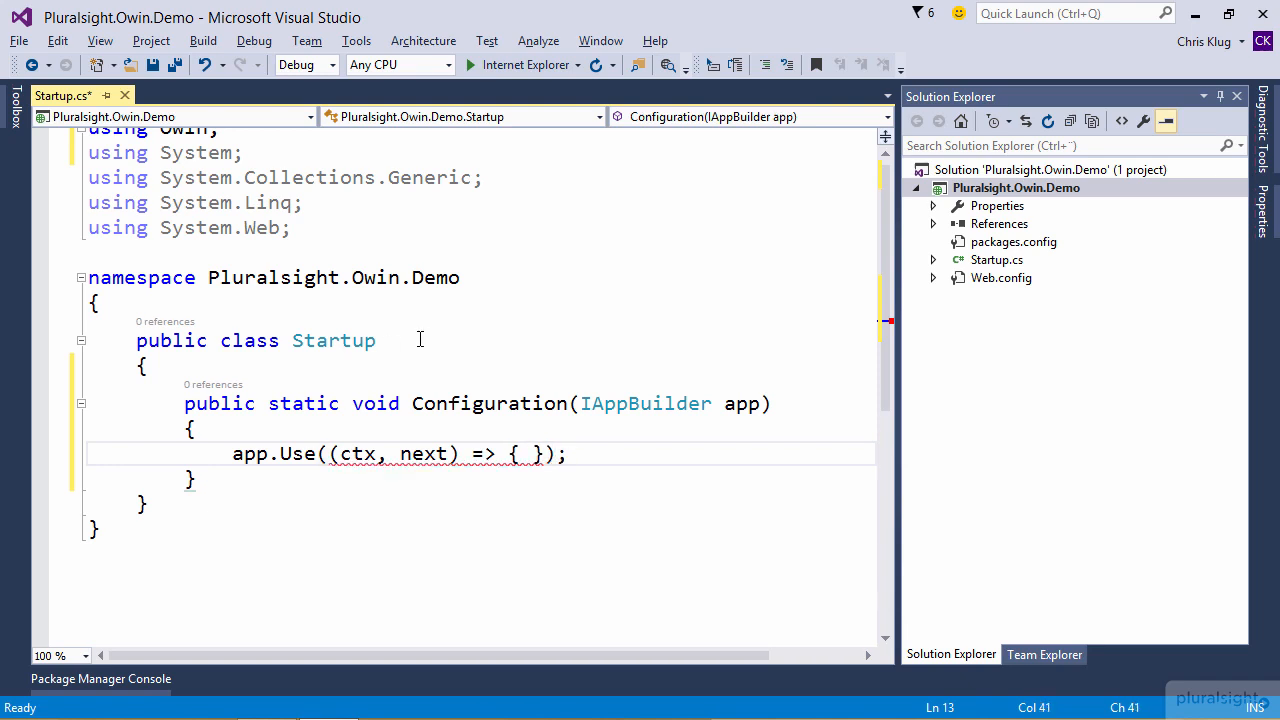
pyautogui.doubleClick(354, 454)
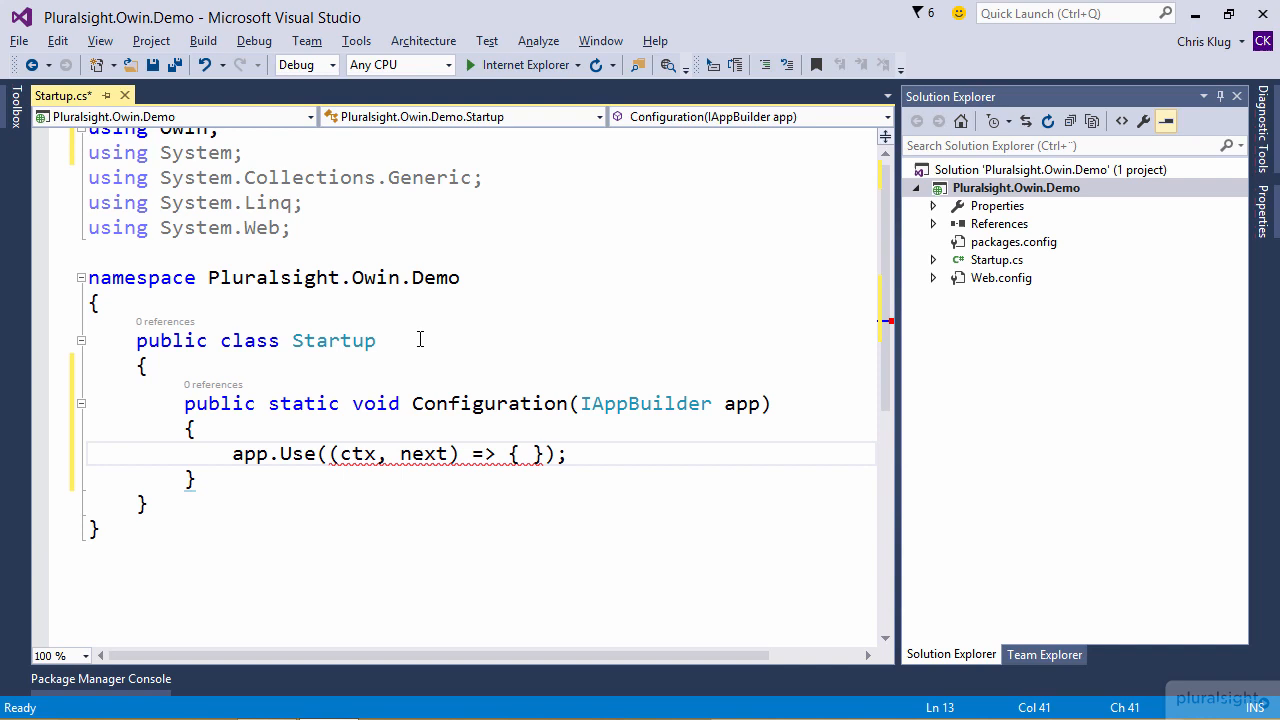
pyautogui.write('asyn')
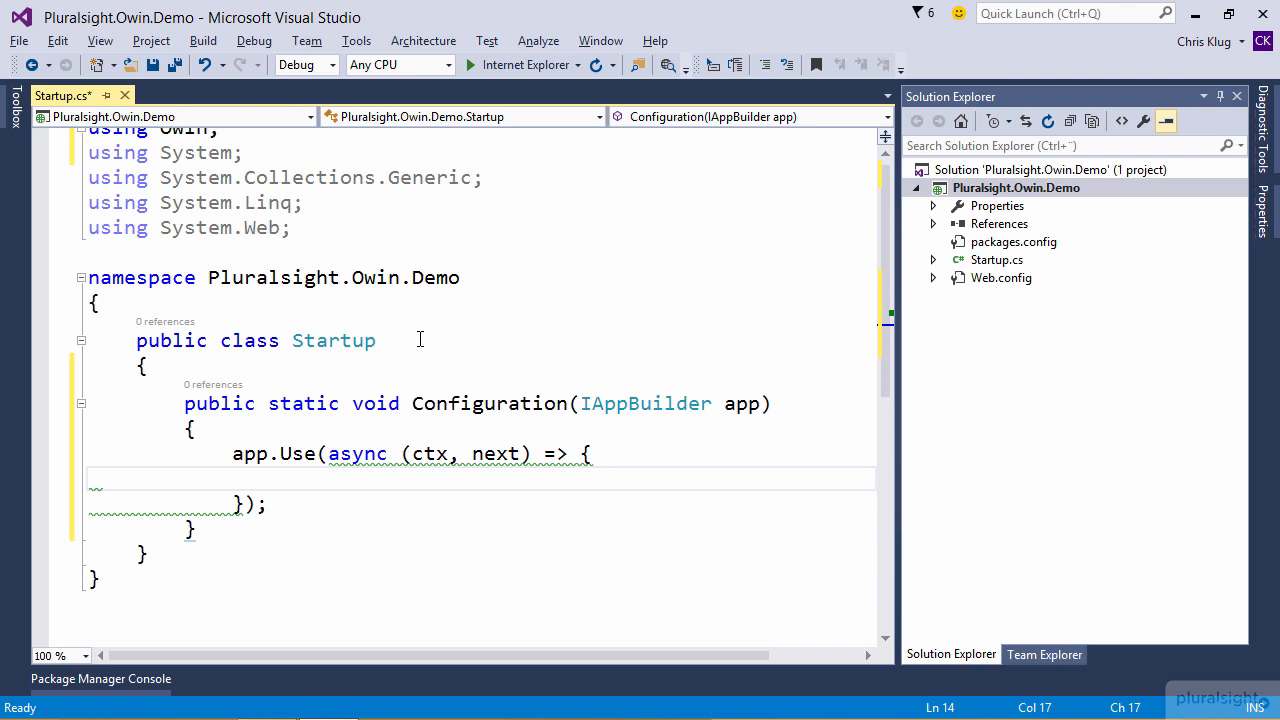
# - Inside the middleware, await ctx.Response.WriteAsync writing "Hello World"
pyautogui.write('ctx.')
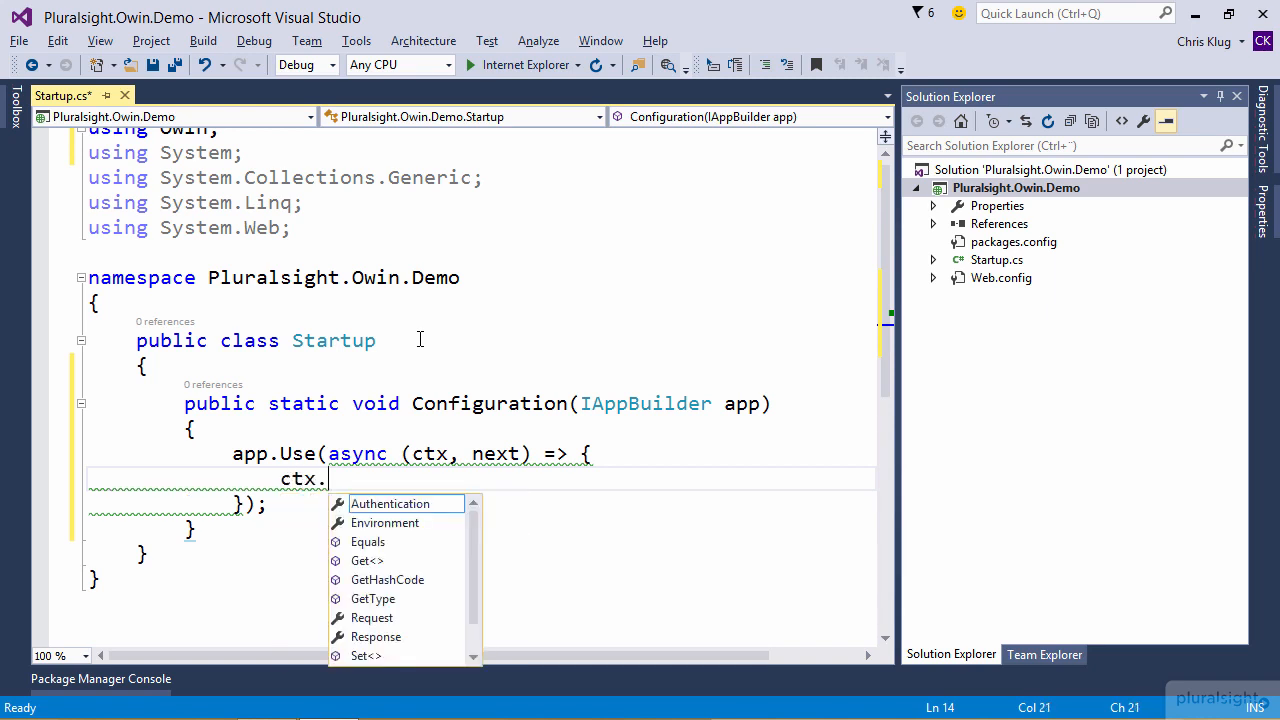
pyautogui.write('Response.WriteAsync("Hello World')
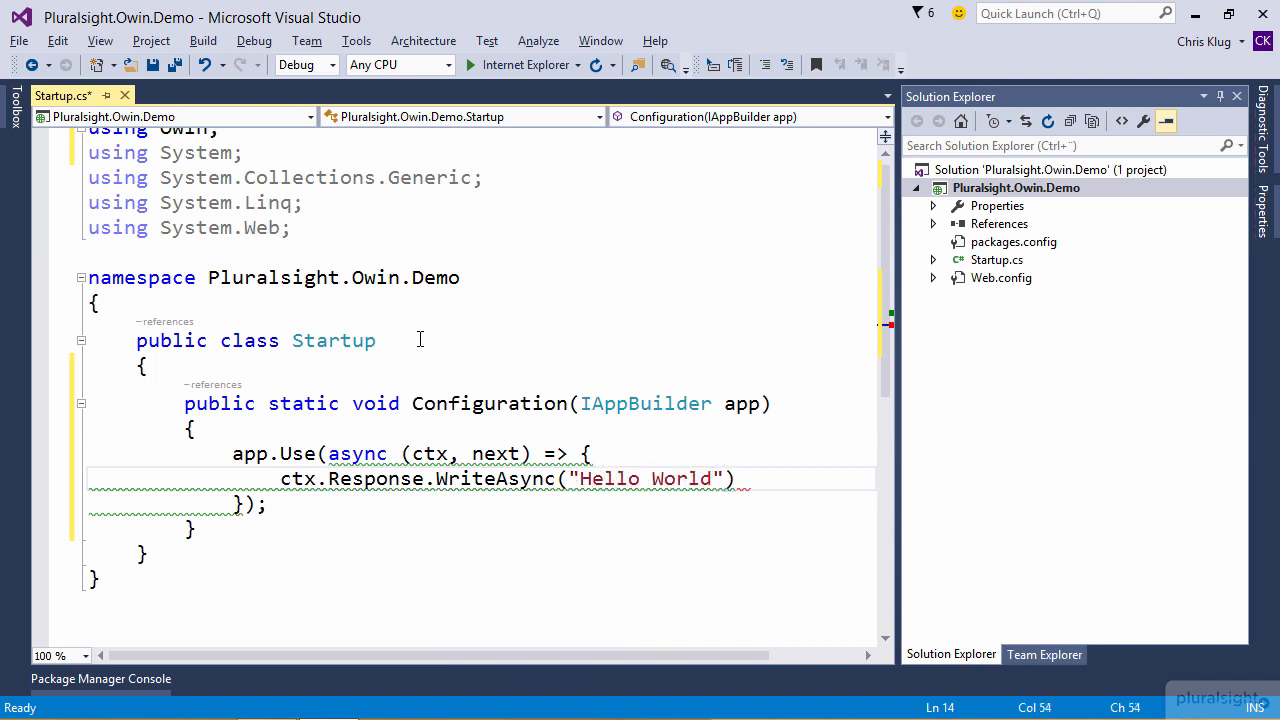
pyautogui.write(';')
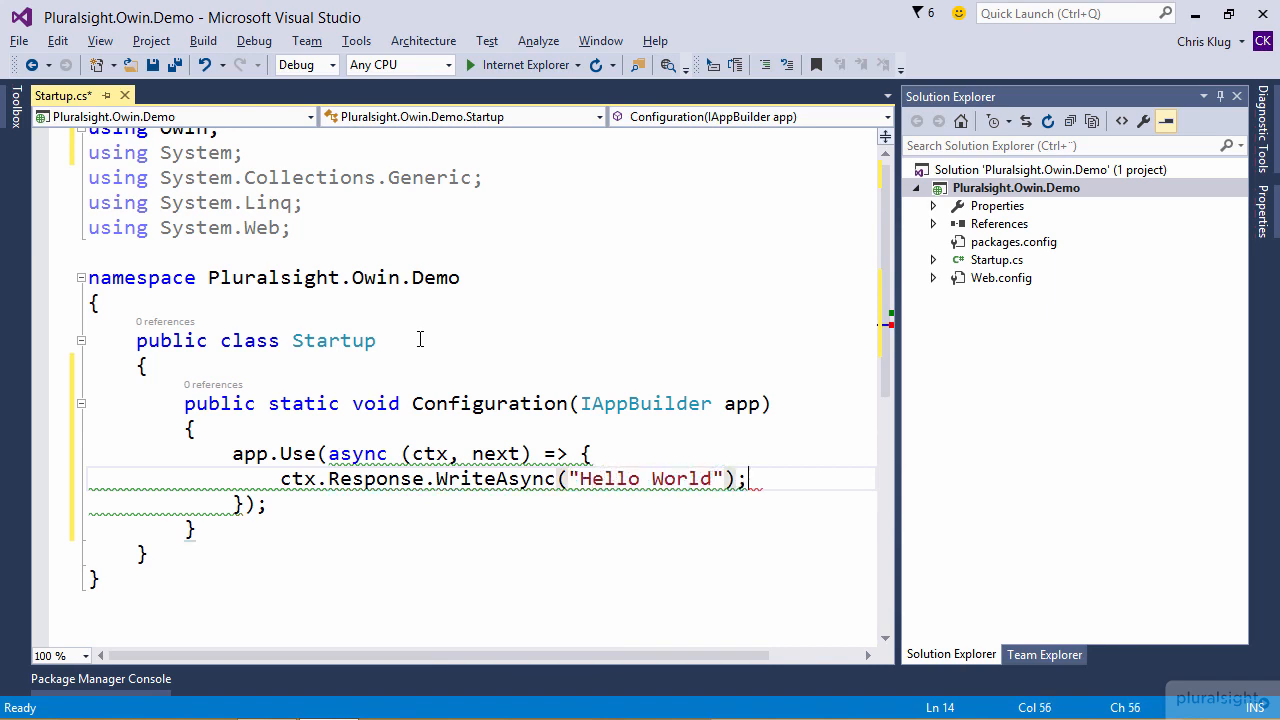
pyautogui.write('aw')
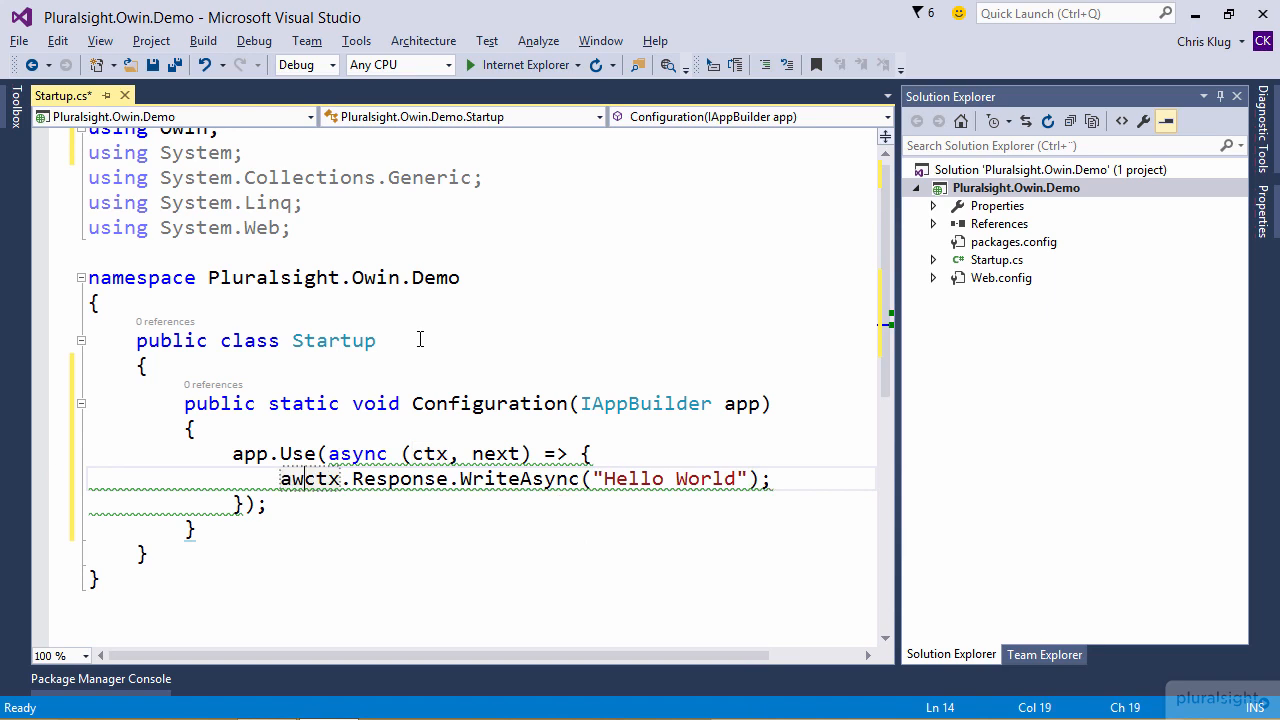
pyautogui.write('await')
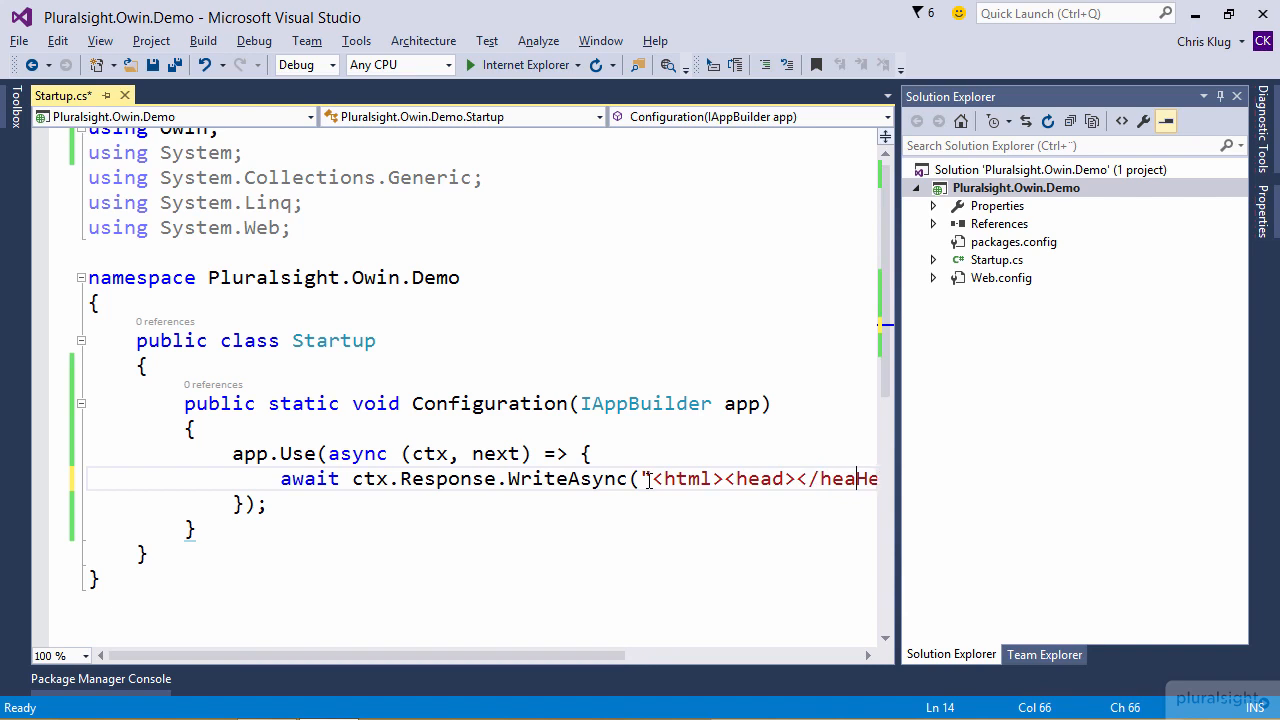
# - Complete the response string as <html><head></head><body>Hello World</body></html> and run the site in Internet Explorer
pyautogui.write('<body>Hello World<");')
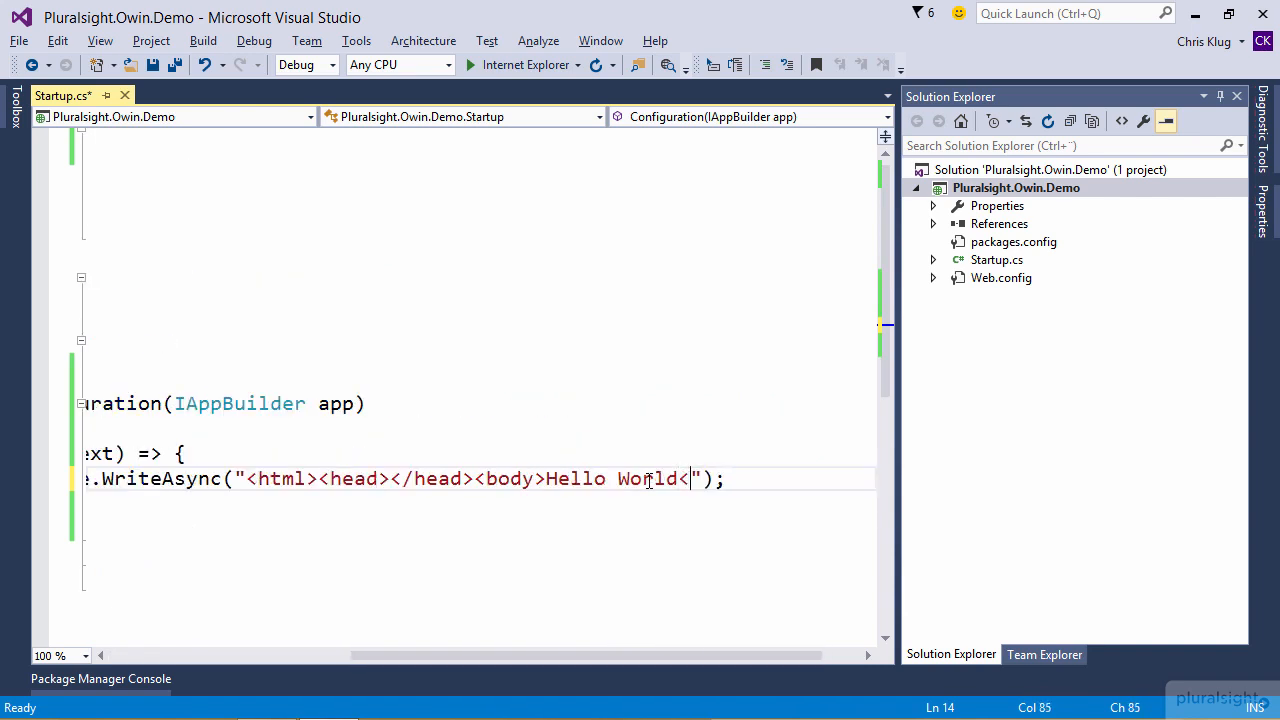
pyautogui.write('/body></html>')
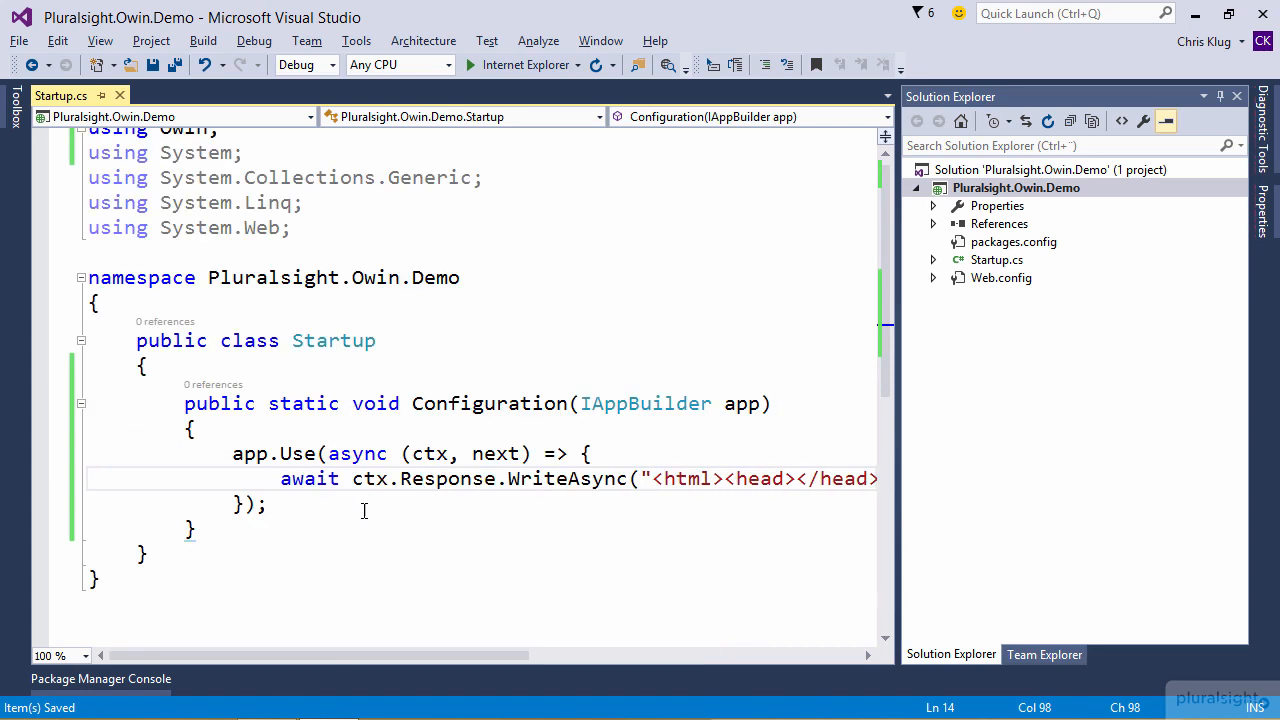
pyautogui.click(464, 64)
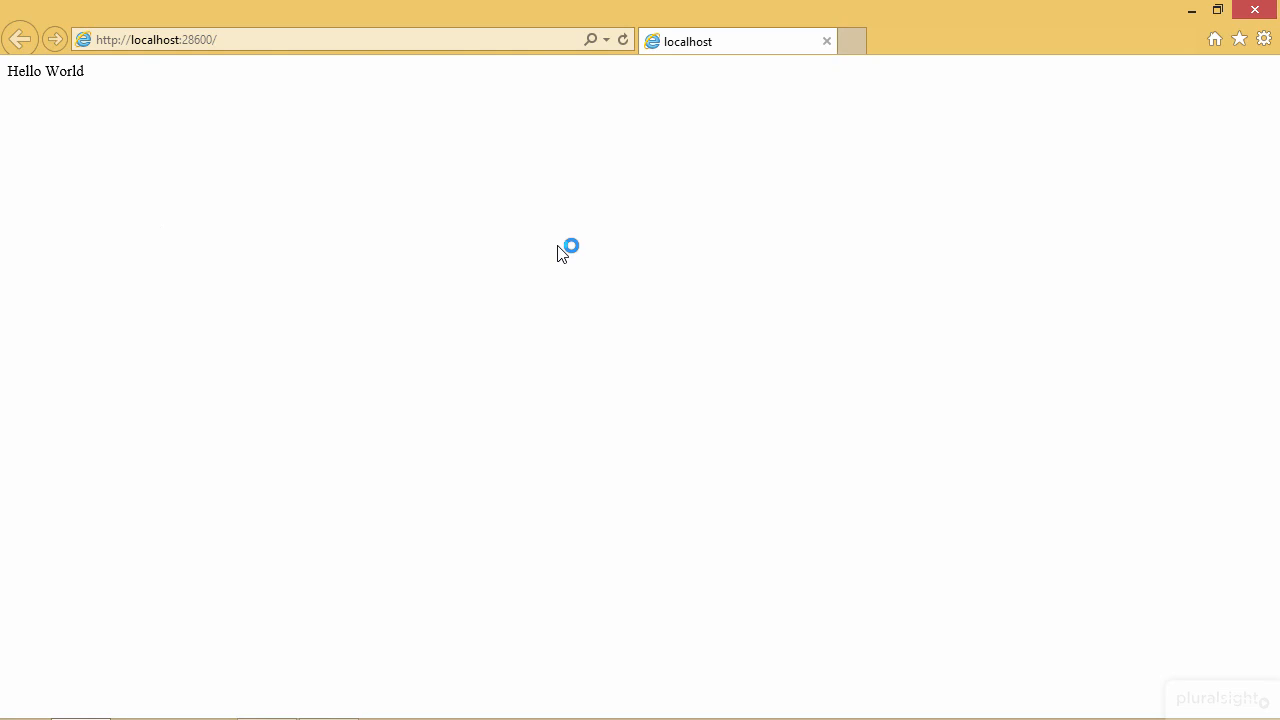
# - View the page's source, showing the html, head and body markup around Hello World
pyautogui.rightClick(562, 248)
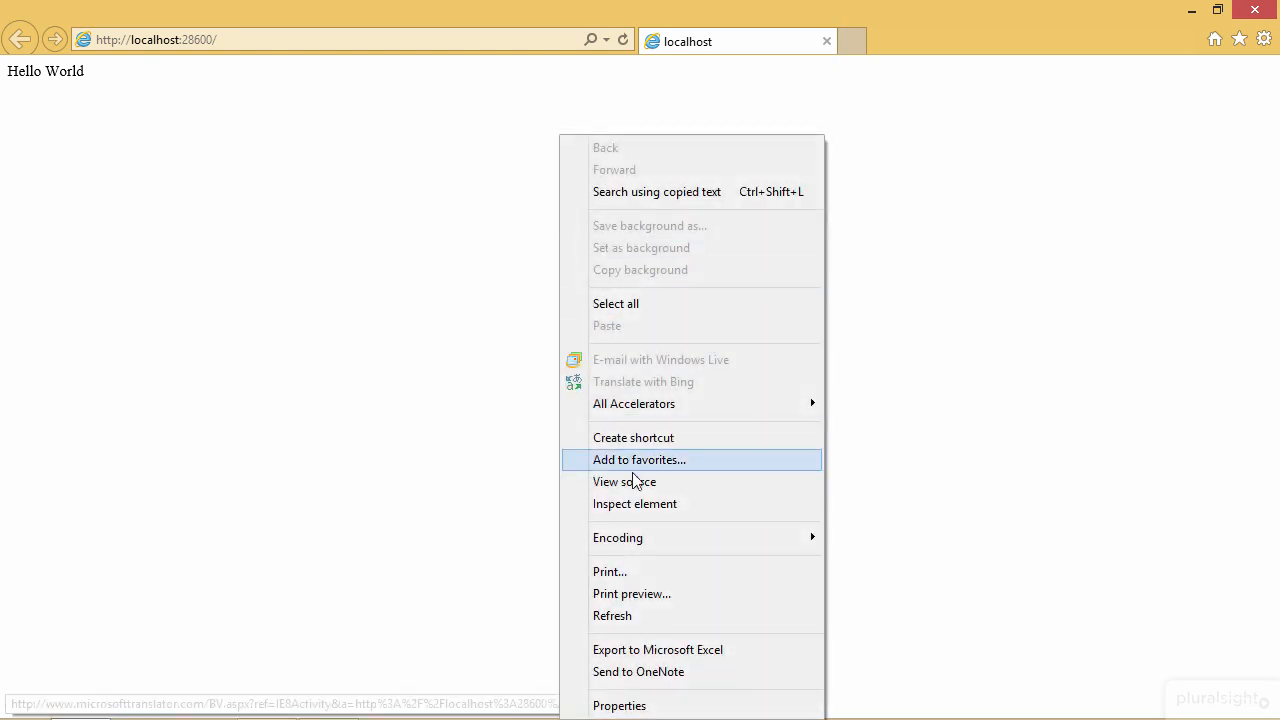
pyautogui.click(622, 480)
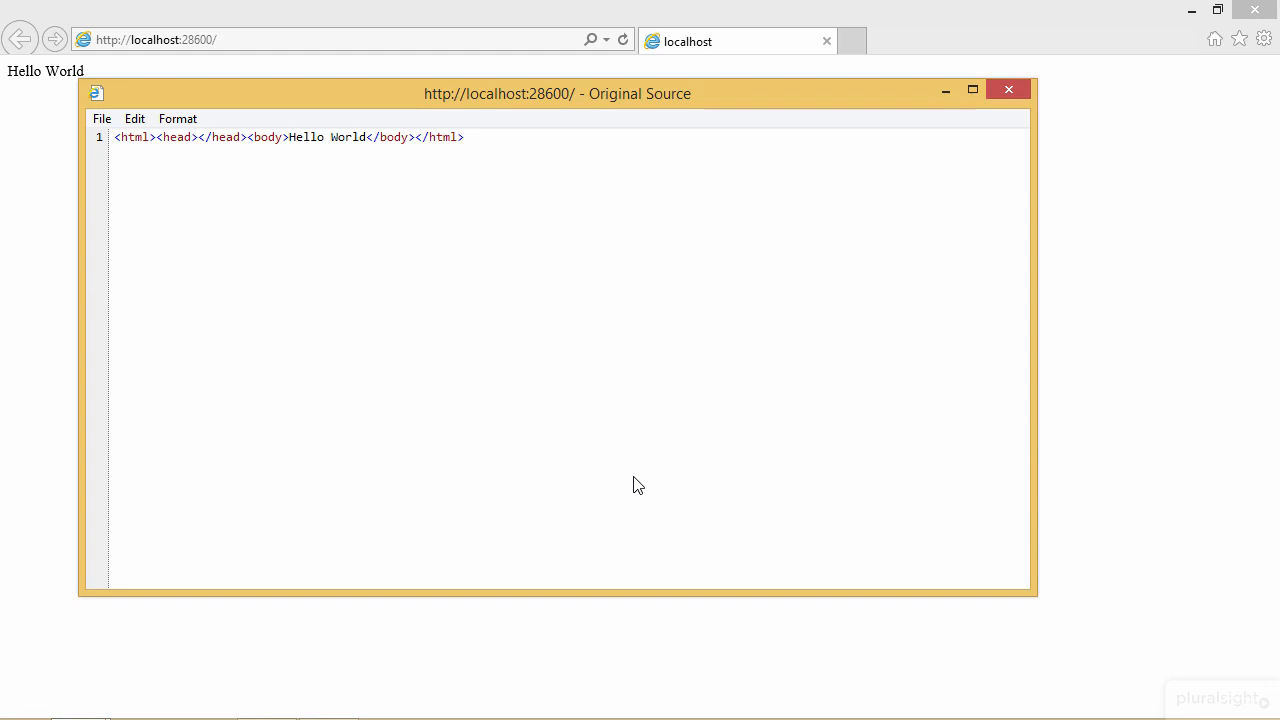